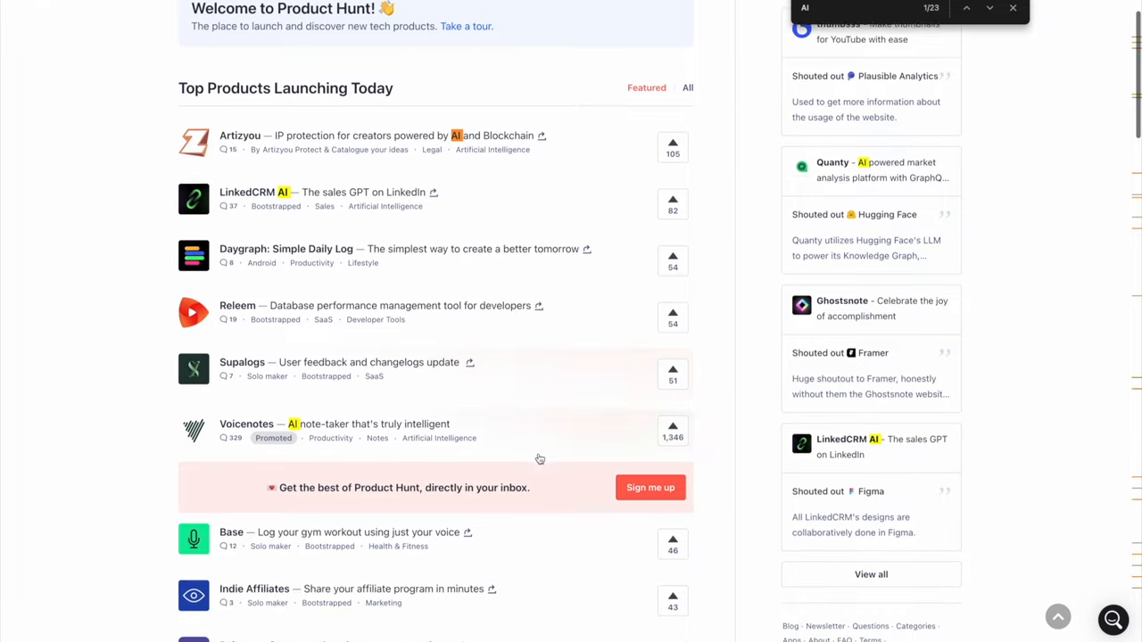
Step: Scroll down the page and move on to the digit-drawing demo with five levels
scroll("down", 3)
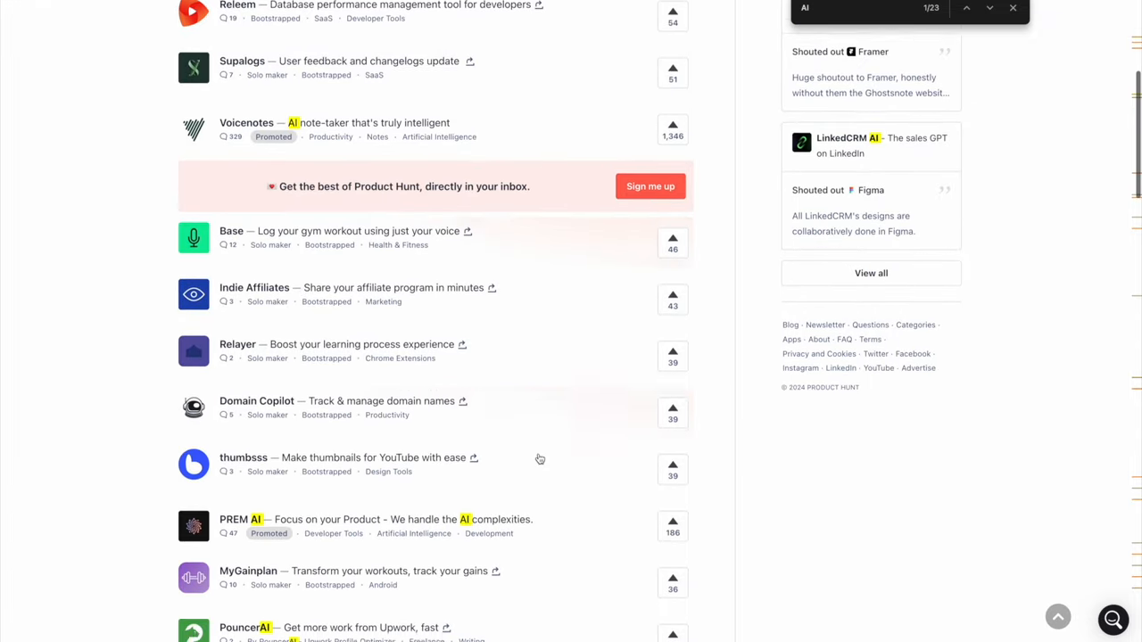
scroll("down", 3)
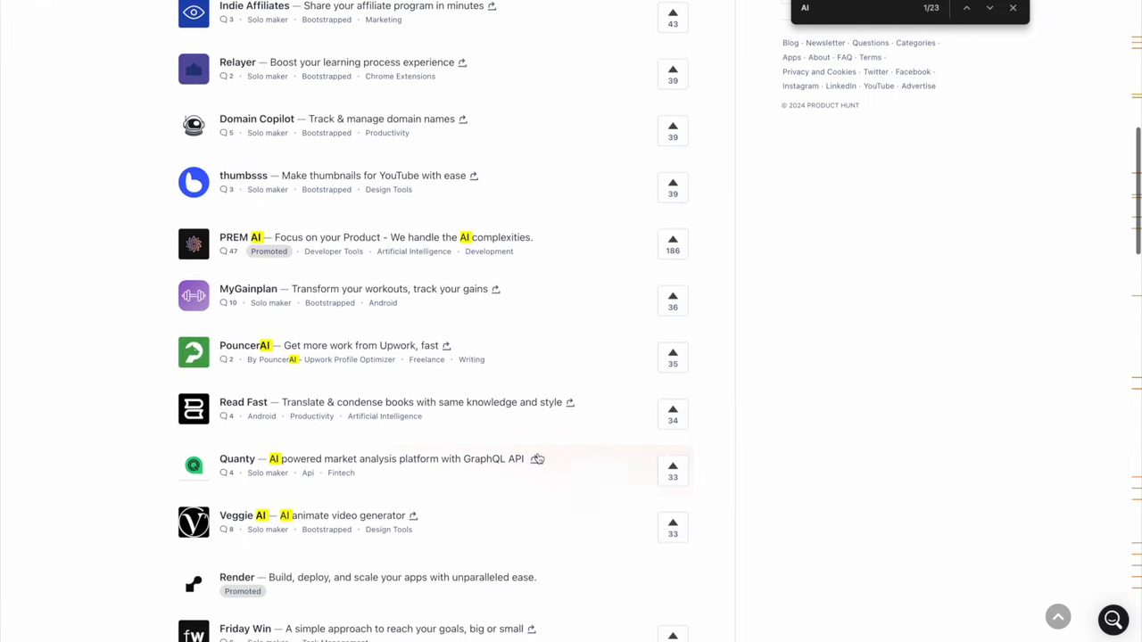
scroll("down", 3)
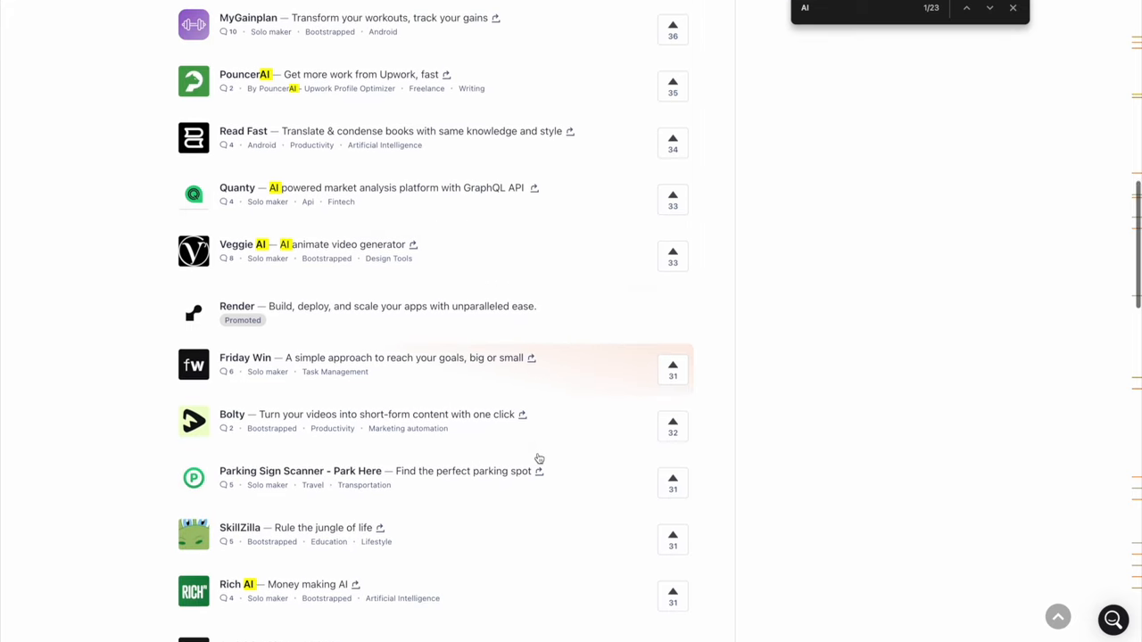
scroll("down", 3)
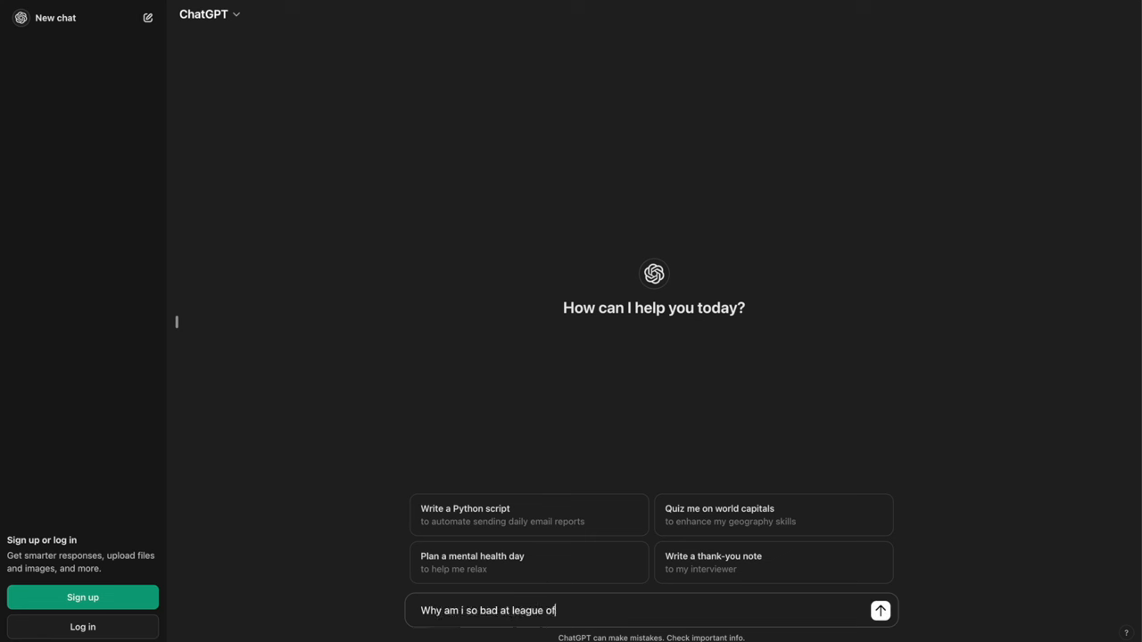
left_click(880, 611)
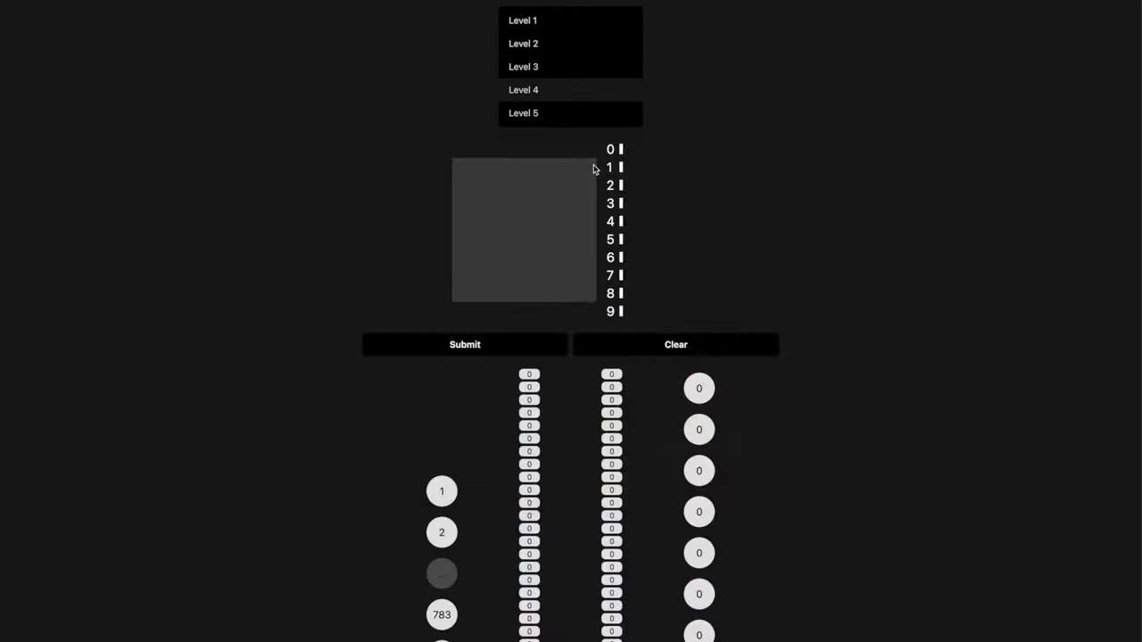
Step: Sketch a handwritten digit on the gray canvas and submit it for classification
left_click_drag(499, 187, 532, 271)
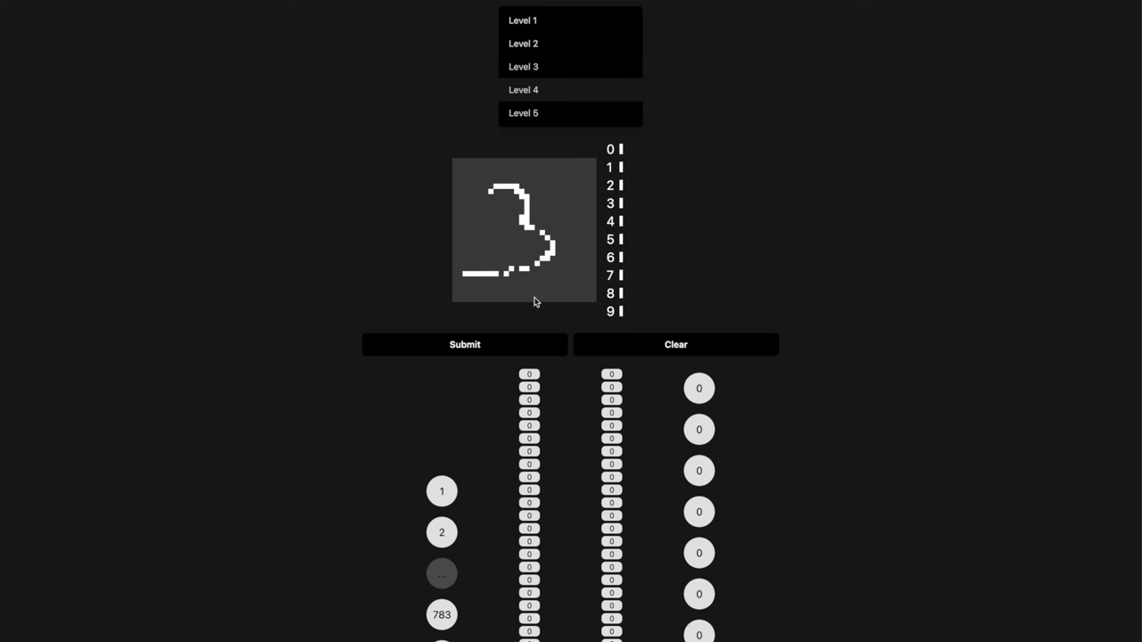
left_click(464, 344)
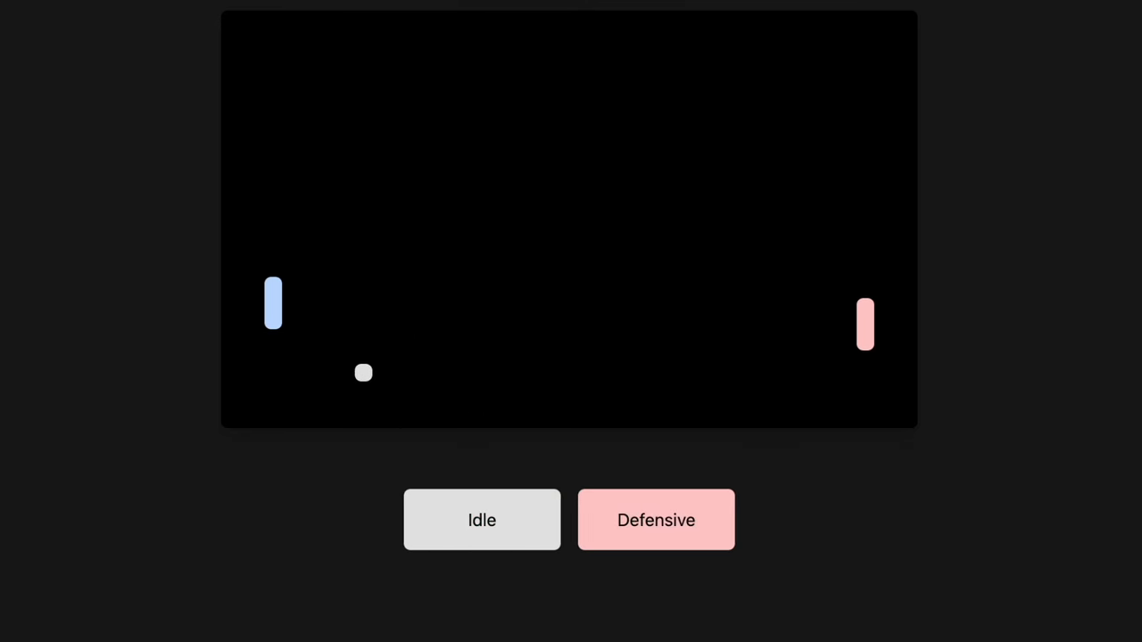
left_click(482, 522)
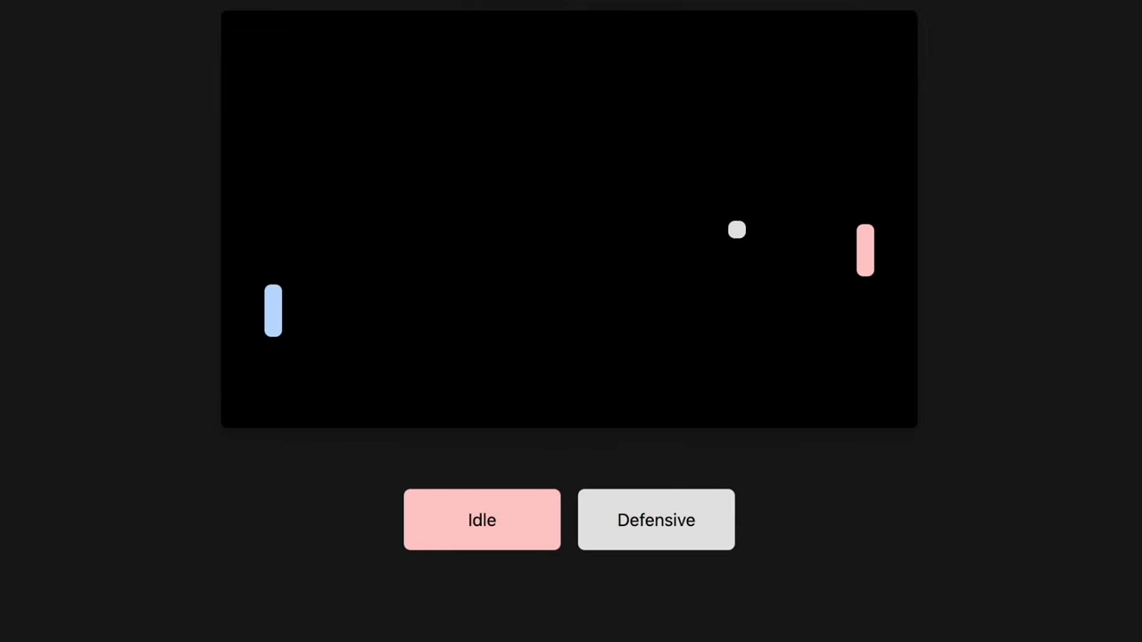
left_click(657, 521)
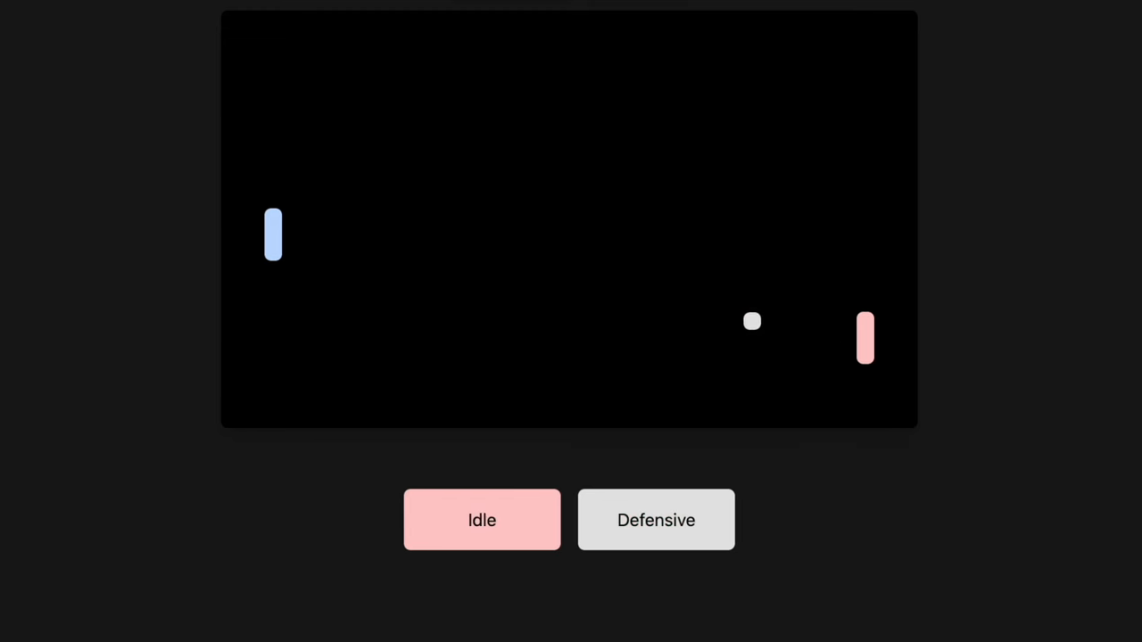
left_click(657, 519)
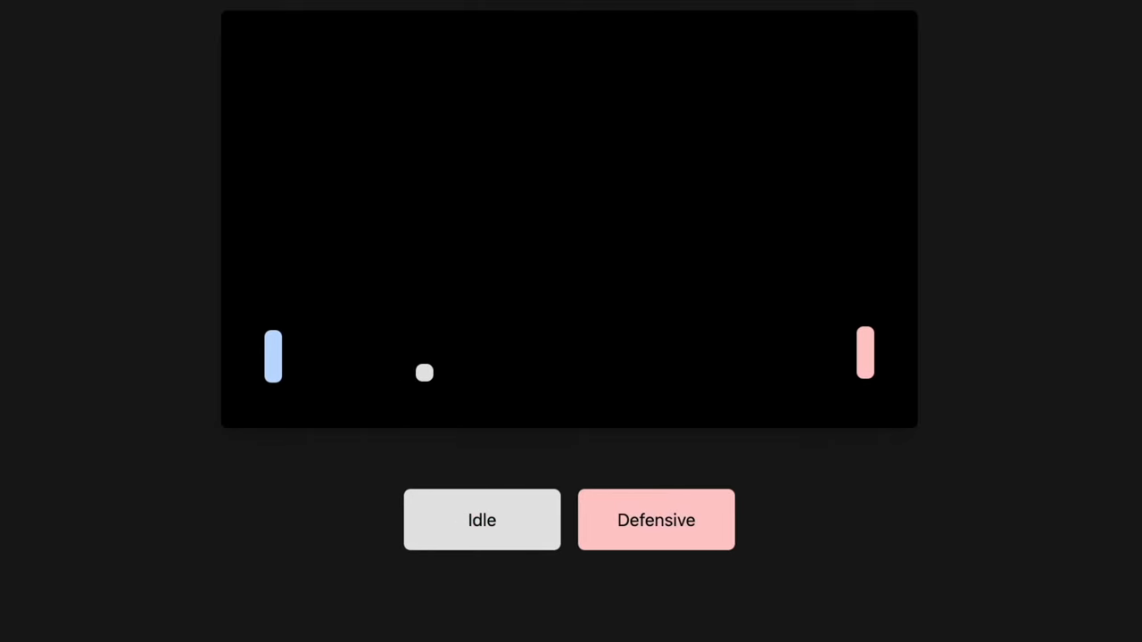
left_click(482, 521)
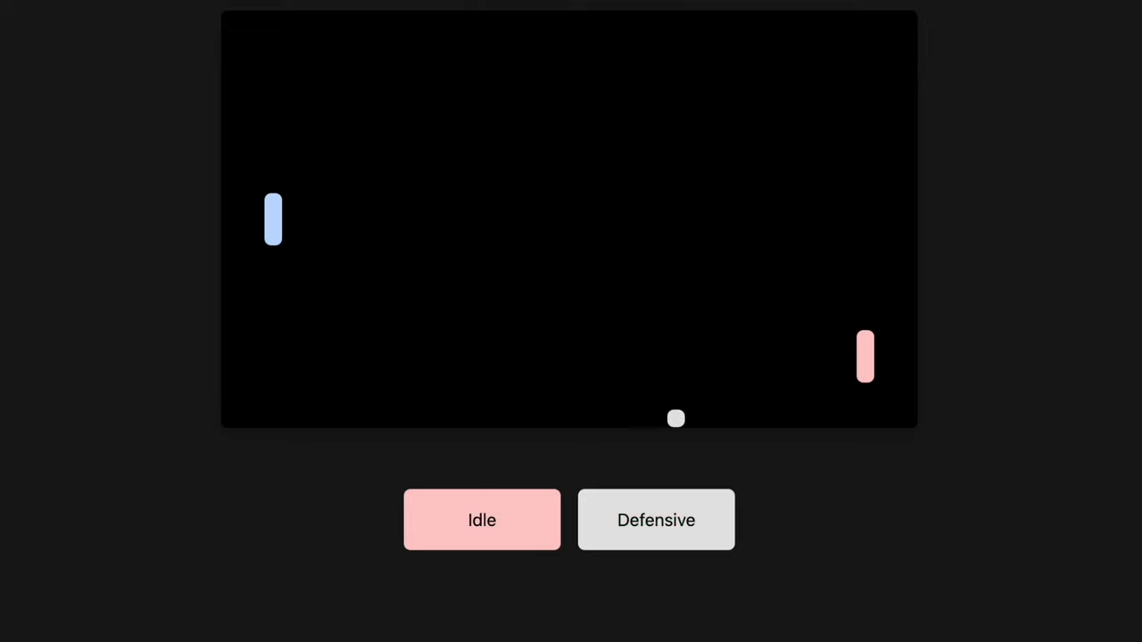
left_click(657, 521)
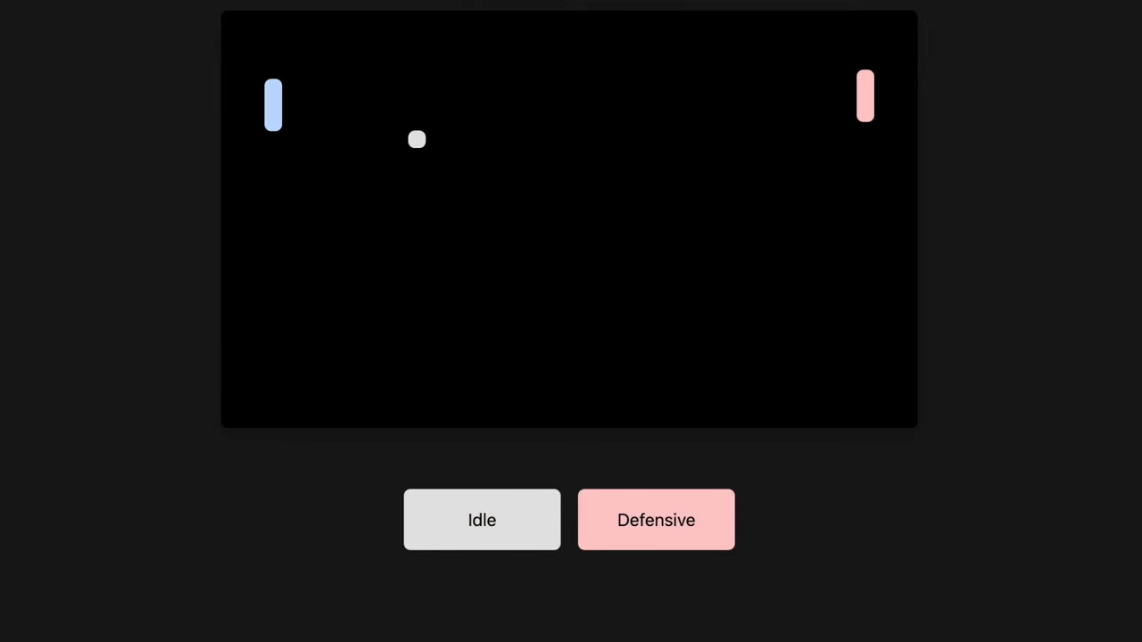
left_click(481, 521)
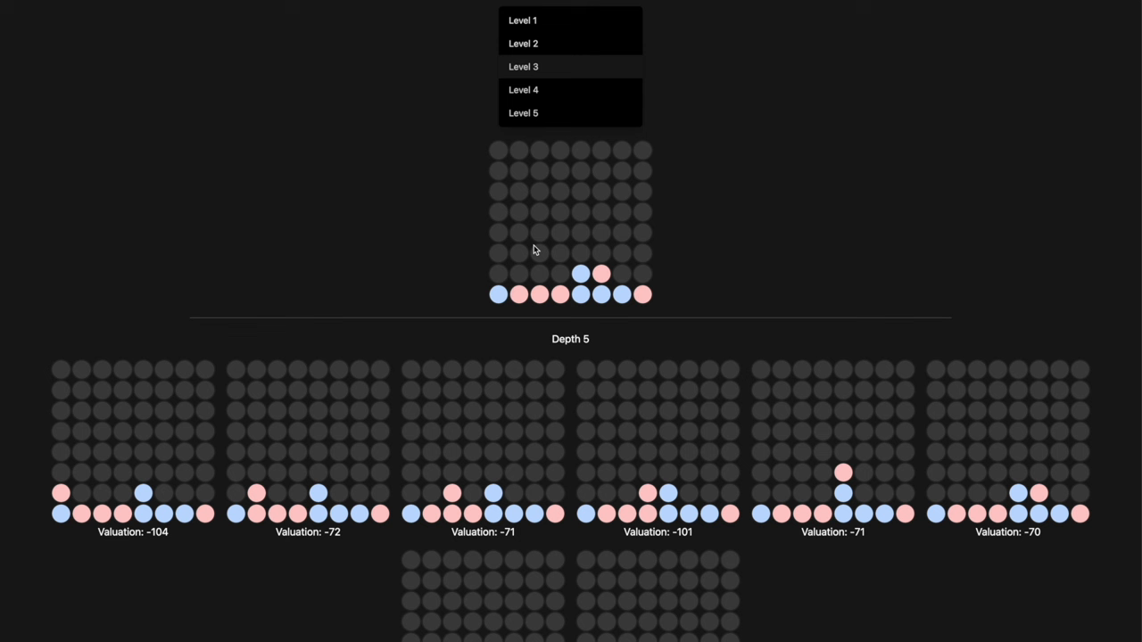
mouse_move(562, 250)
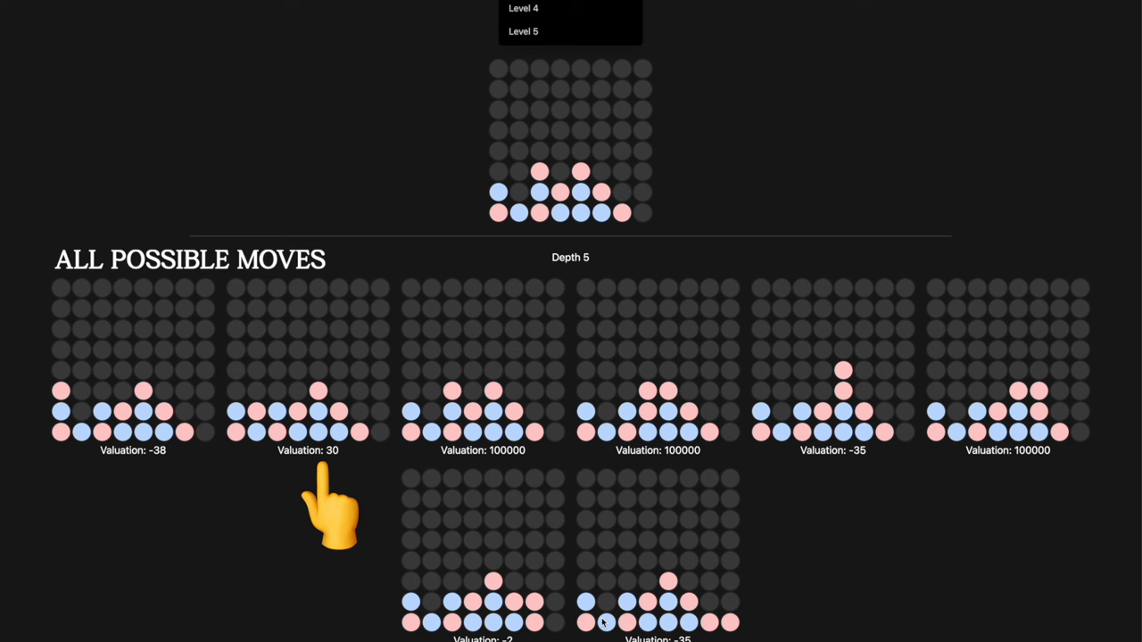
mouse_move(496, 514)
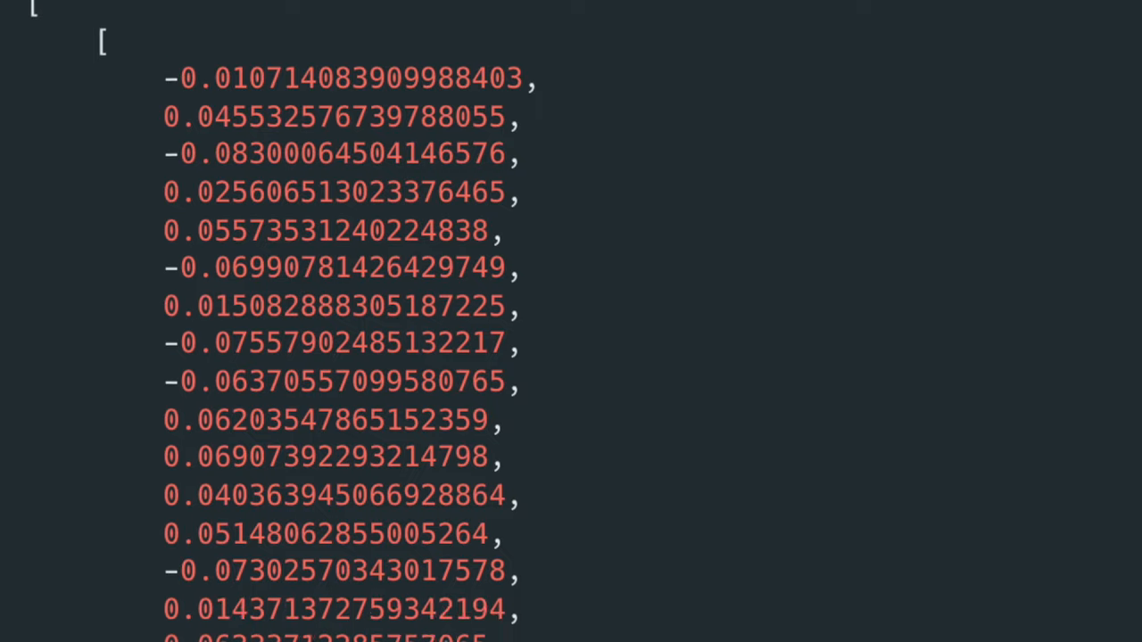
Step: Scroll through the weights JSON file's long list of decimal numbers
scroll("down", 3)
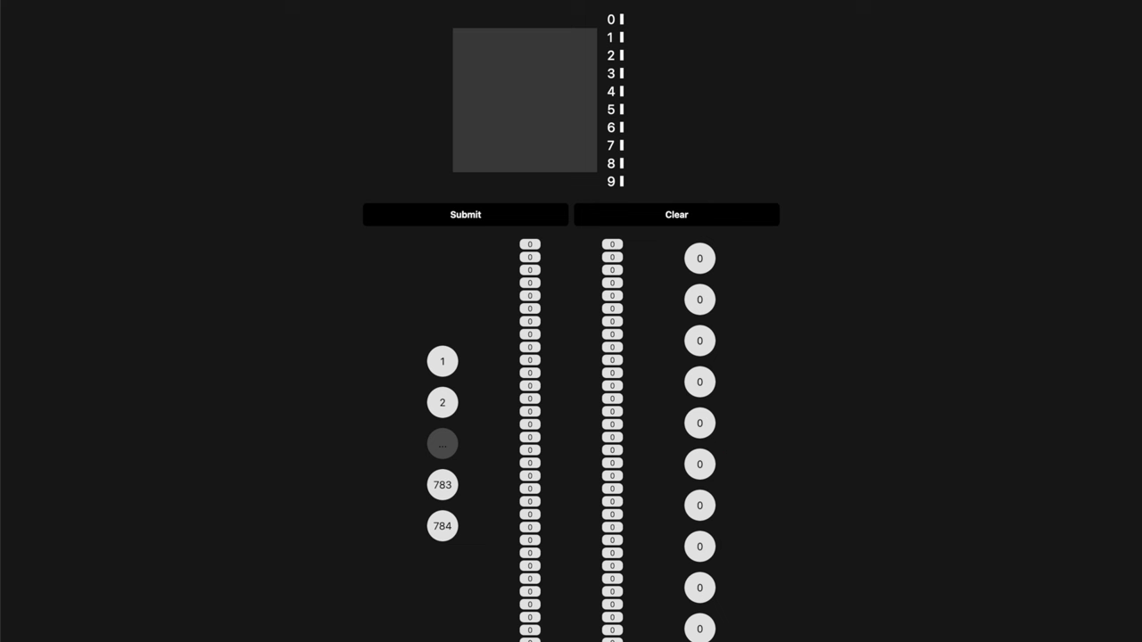
mouse_move(603, 127)
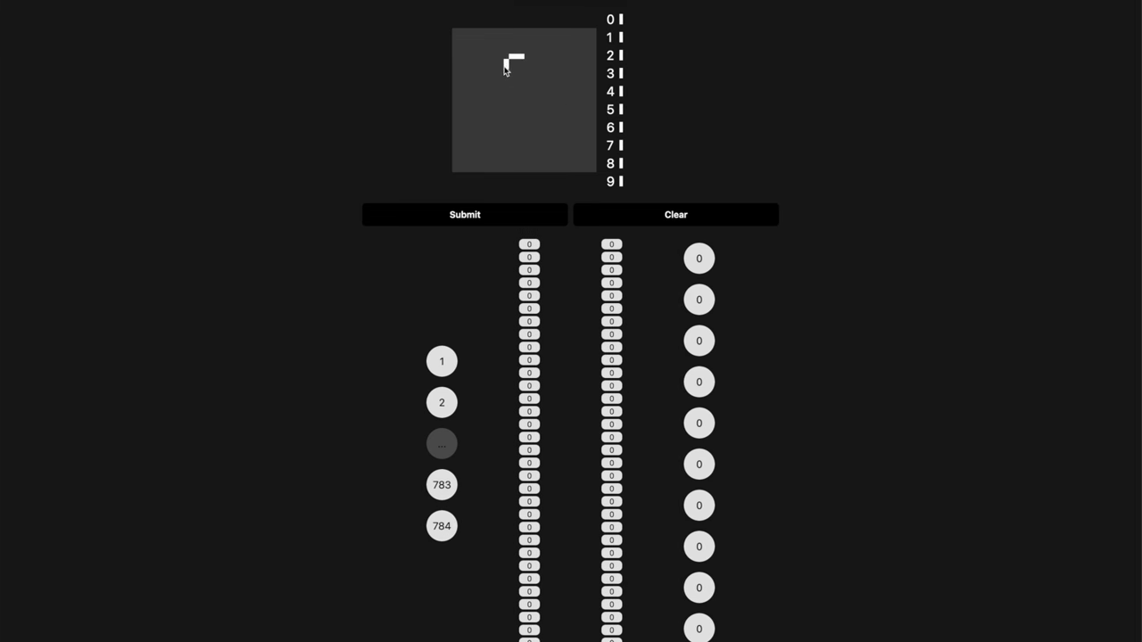
Step: Have the network recognise handwritten 9 and 5, clearing the canvas after each
left_click_drag(514, 57, 550, 133)
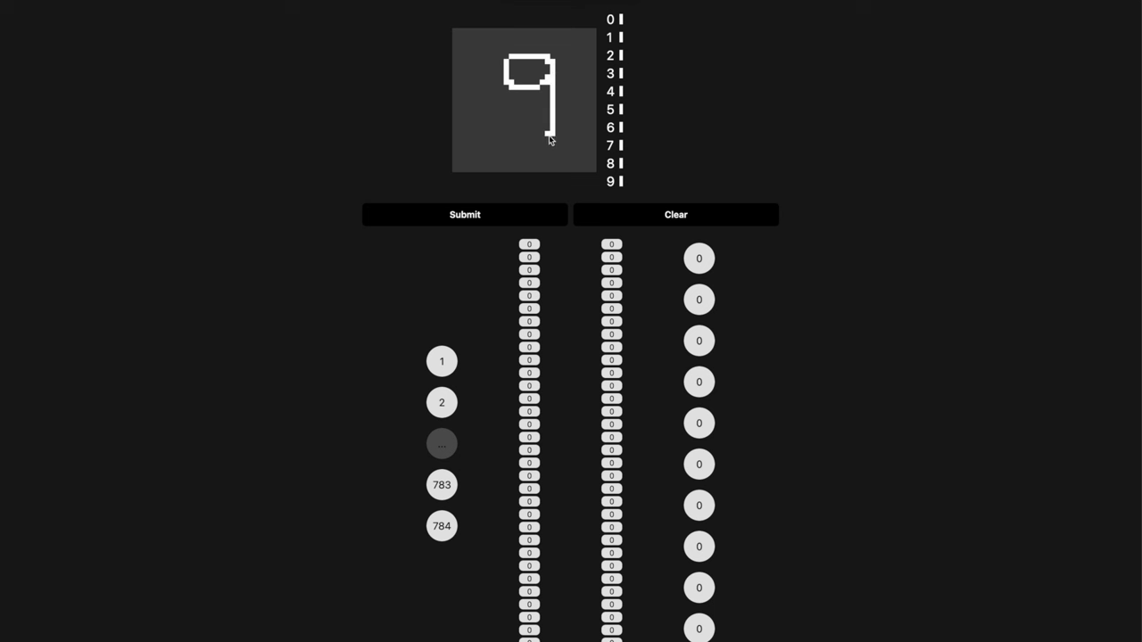
left_click(464, 214)
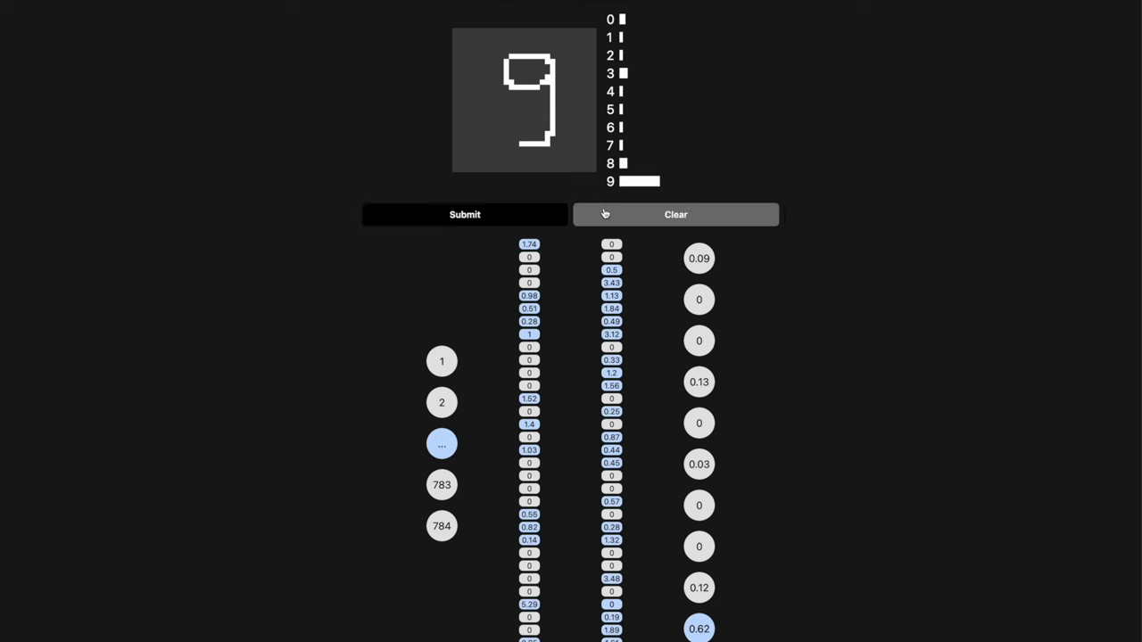
left_click(675, 214)
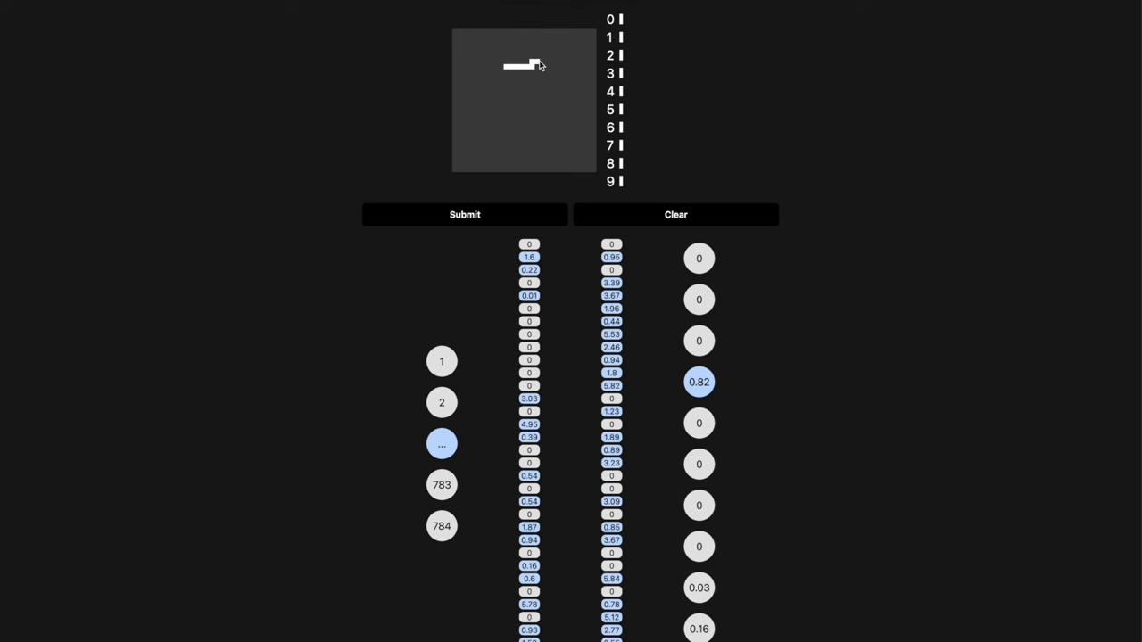
left_click_drag(532, 60, 518, 150)
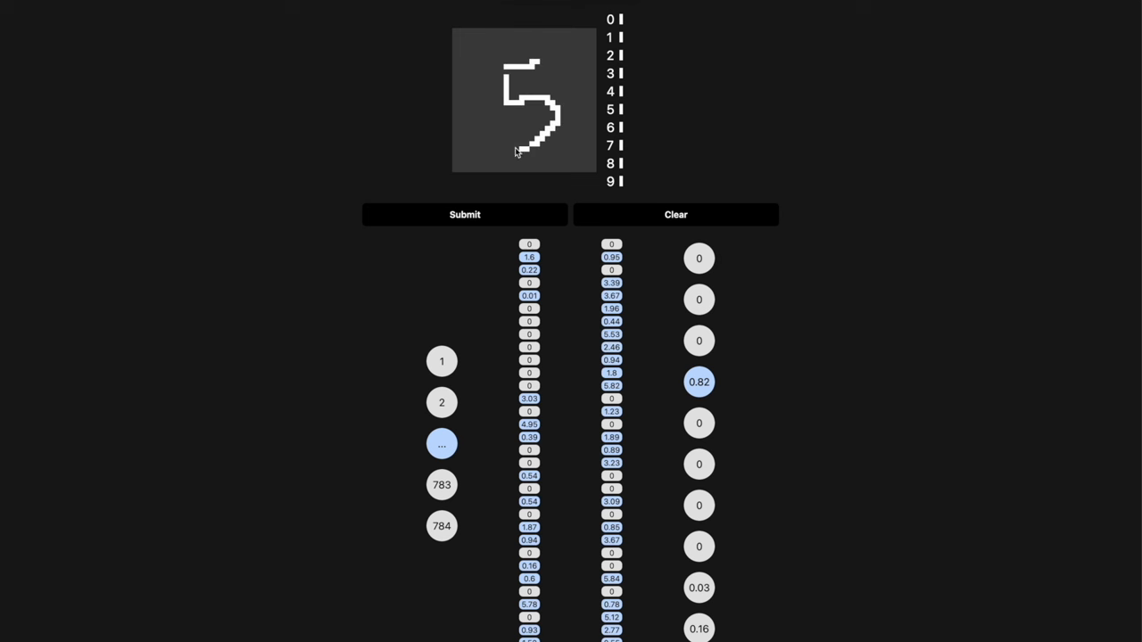
left_click(464, 215)
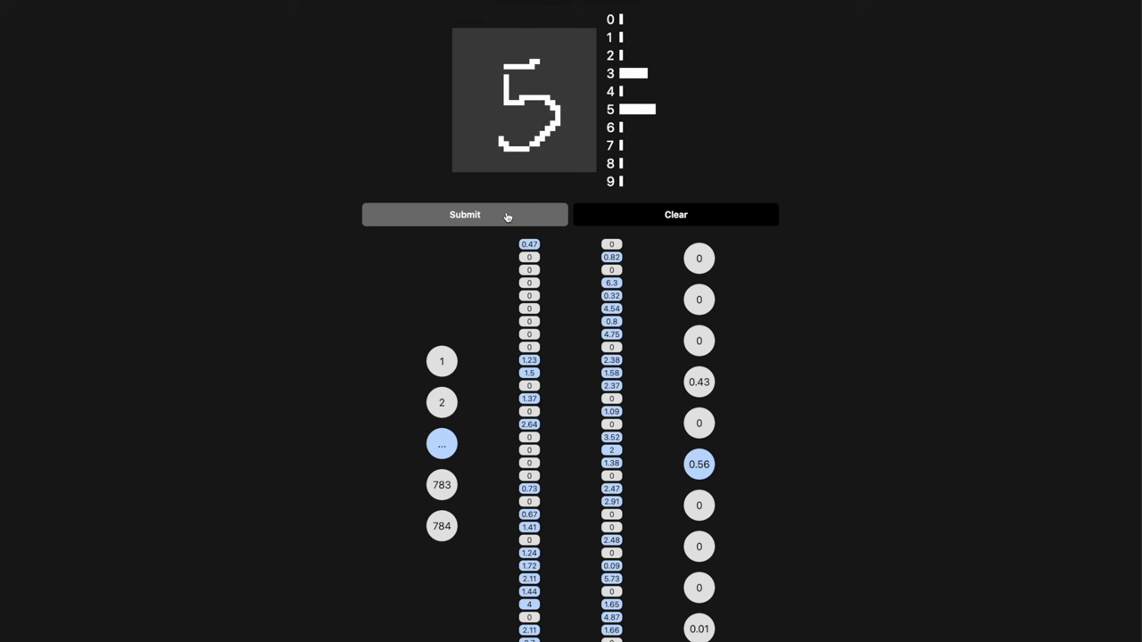
left_click(674, 214)
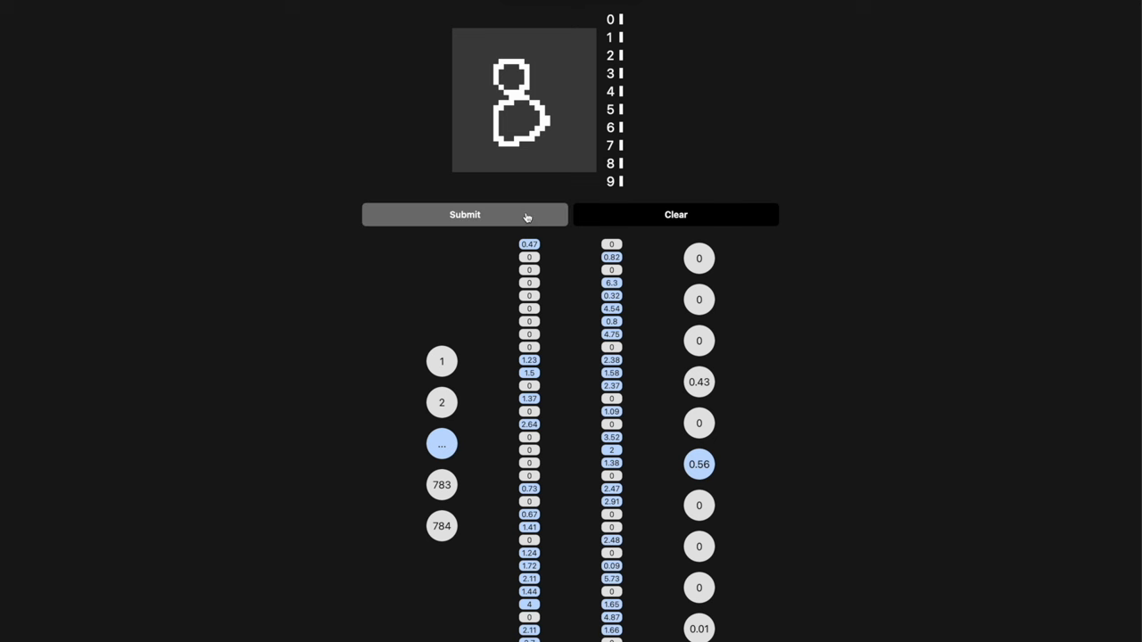
Step: Have the network classify a handwritten 8, clear it, and sketch another digit
left_click(464, 214)
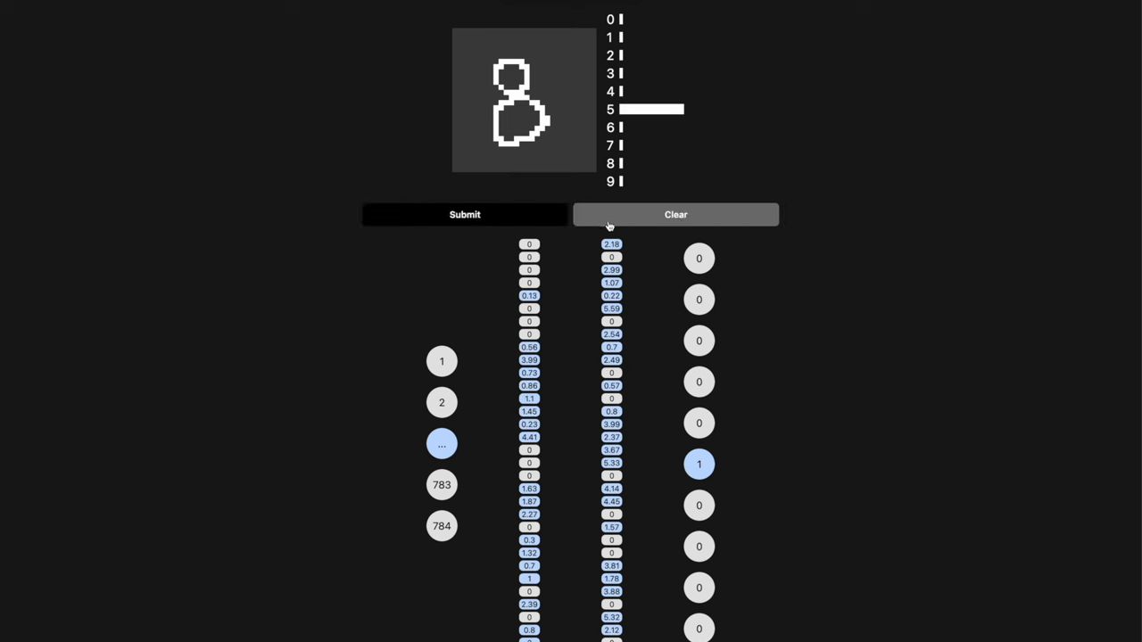
left_click(675, 214)
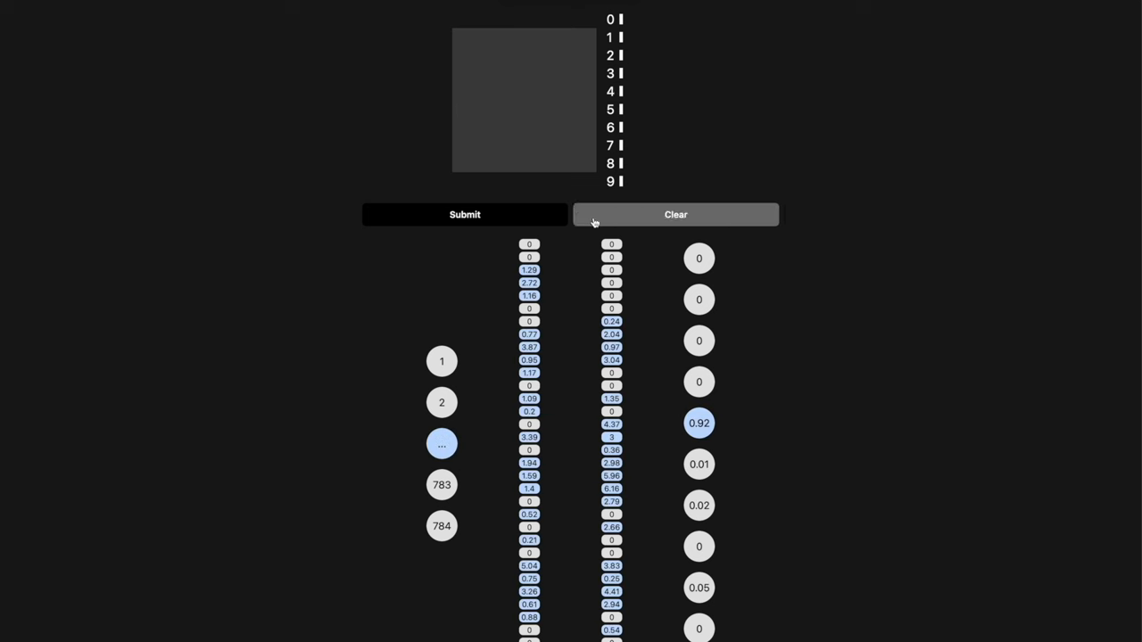
left_click_drag(522, 64, 532, 157)
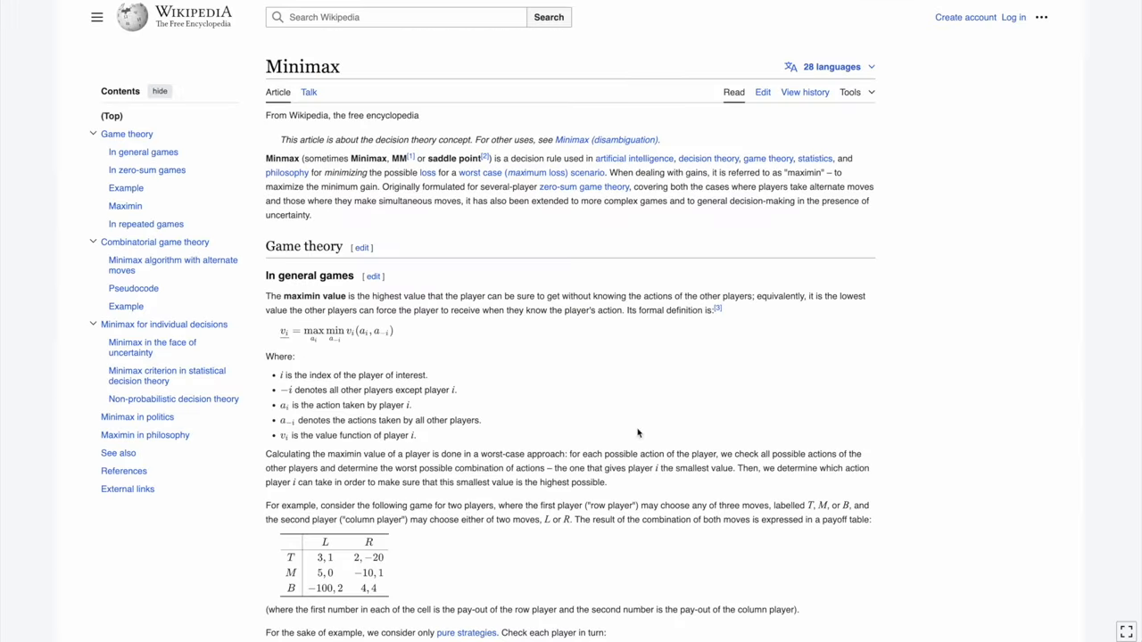
mouse_move(132, 289)
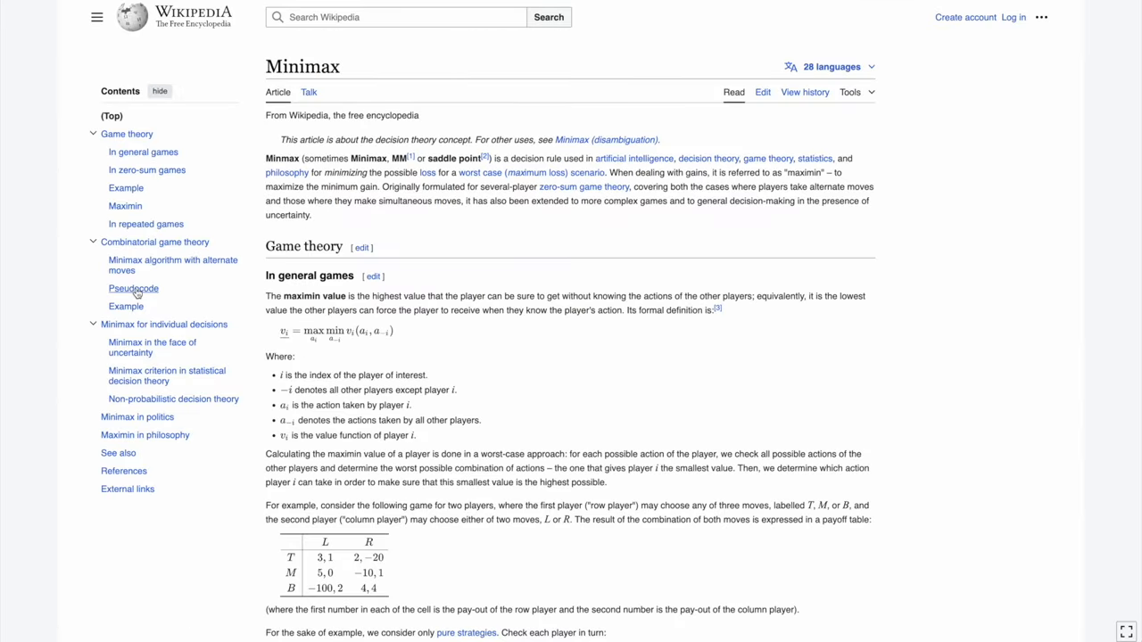